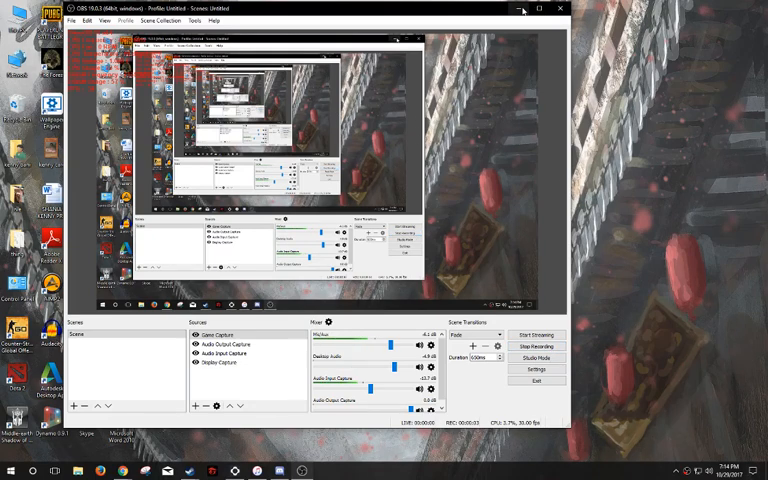
mouse_move(522, 9)
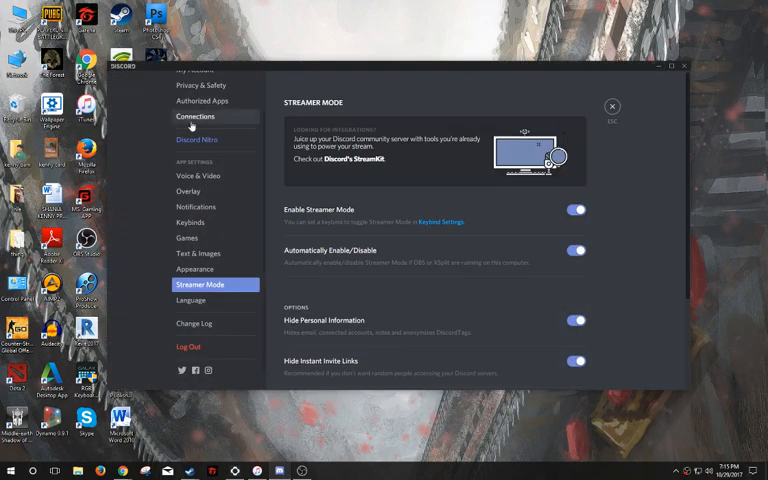
scroll(up, 3)
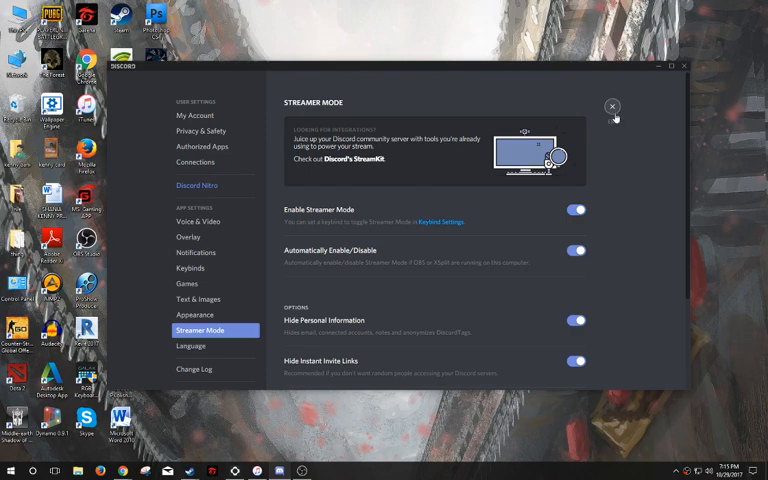
Close Discord's User Settings to return to the chat and enlarge the posted card image.
click(611, 106)
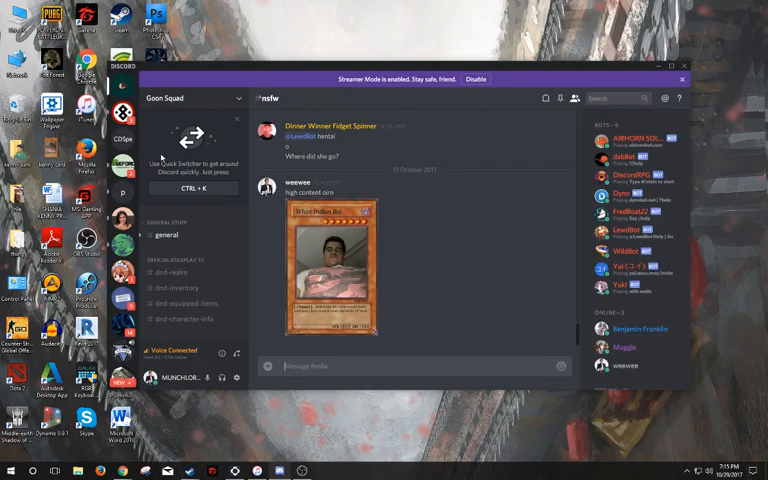
click(325, 265)
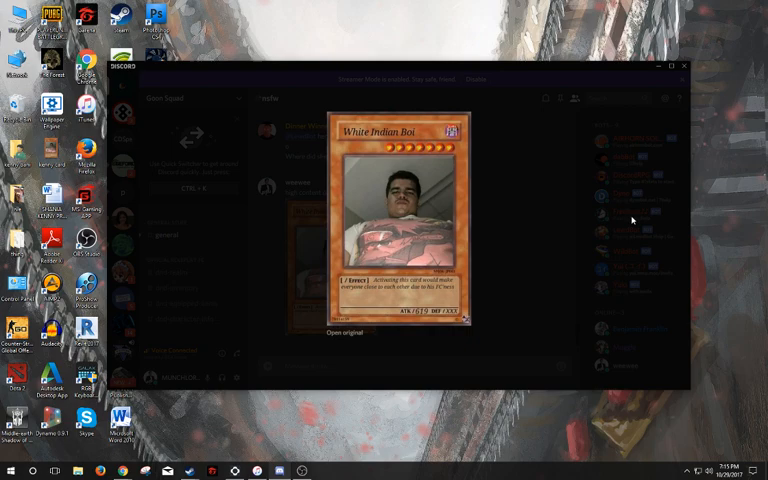
mouse_move(543, 103)
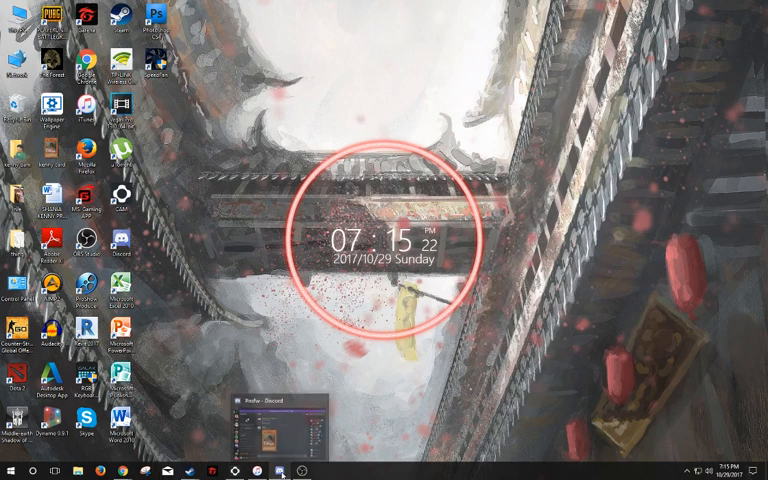
Bring up the speaker sound options from the taskbar tray icon.
right_click(688, 468)
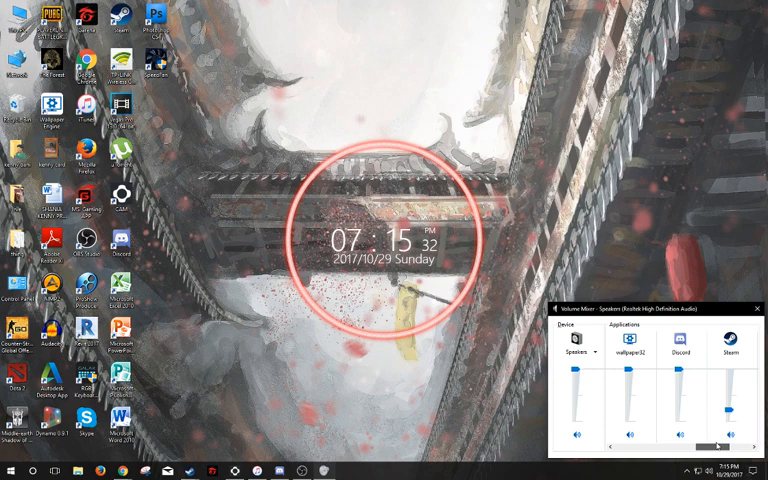
Raise Discord's slider to maximum and scroll the applications right to reveal OBS Studio's level.
click(730, 446)
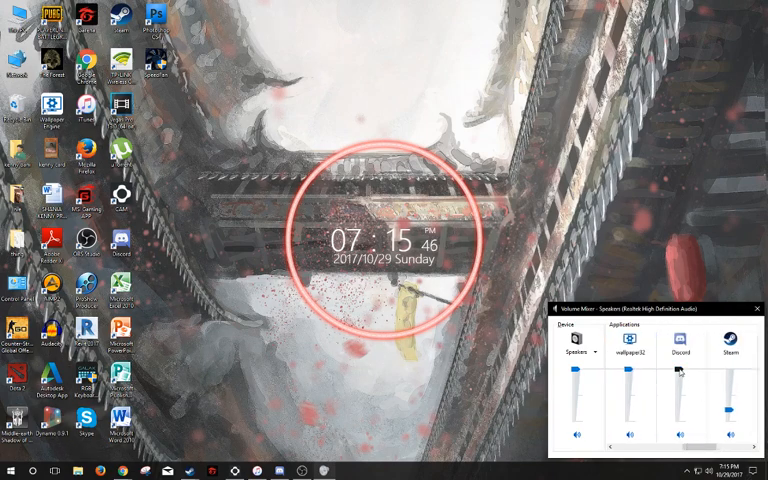
drag(680, 372, 680, 423)
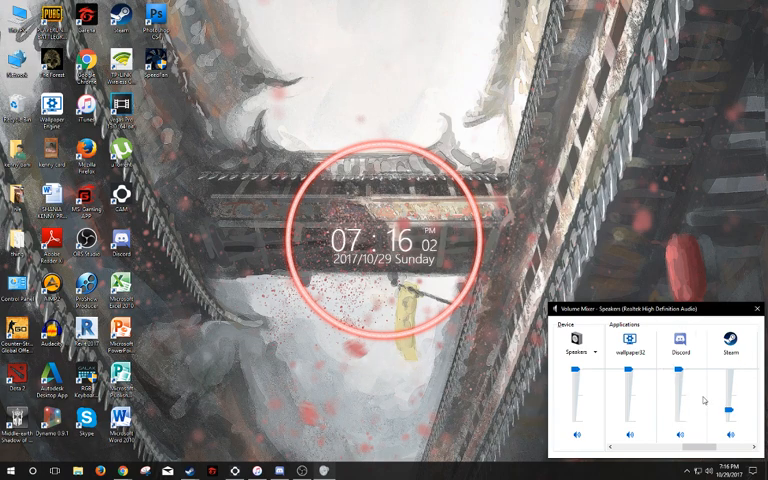
scroll(right, 3)
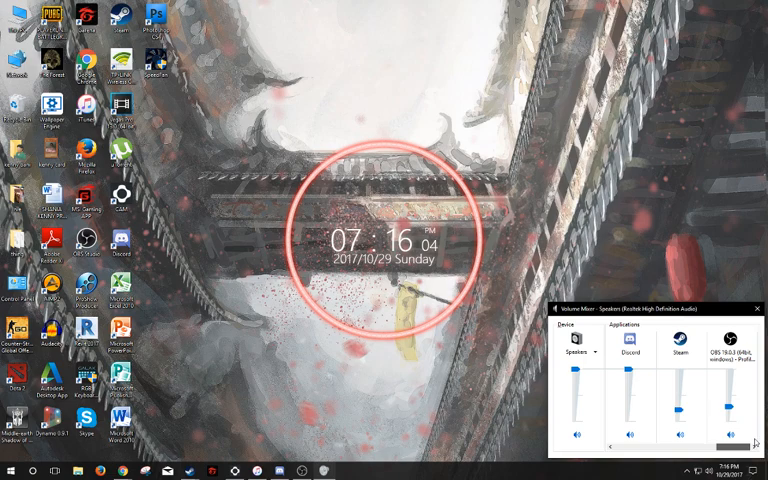